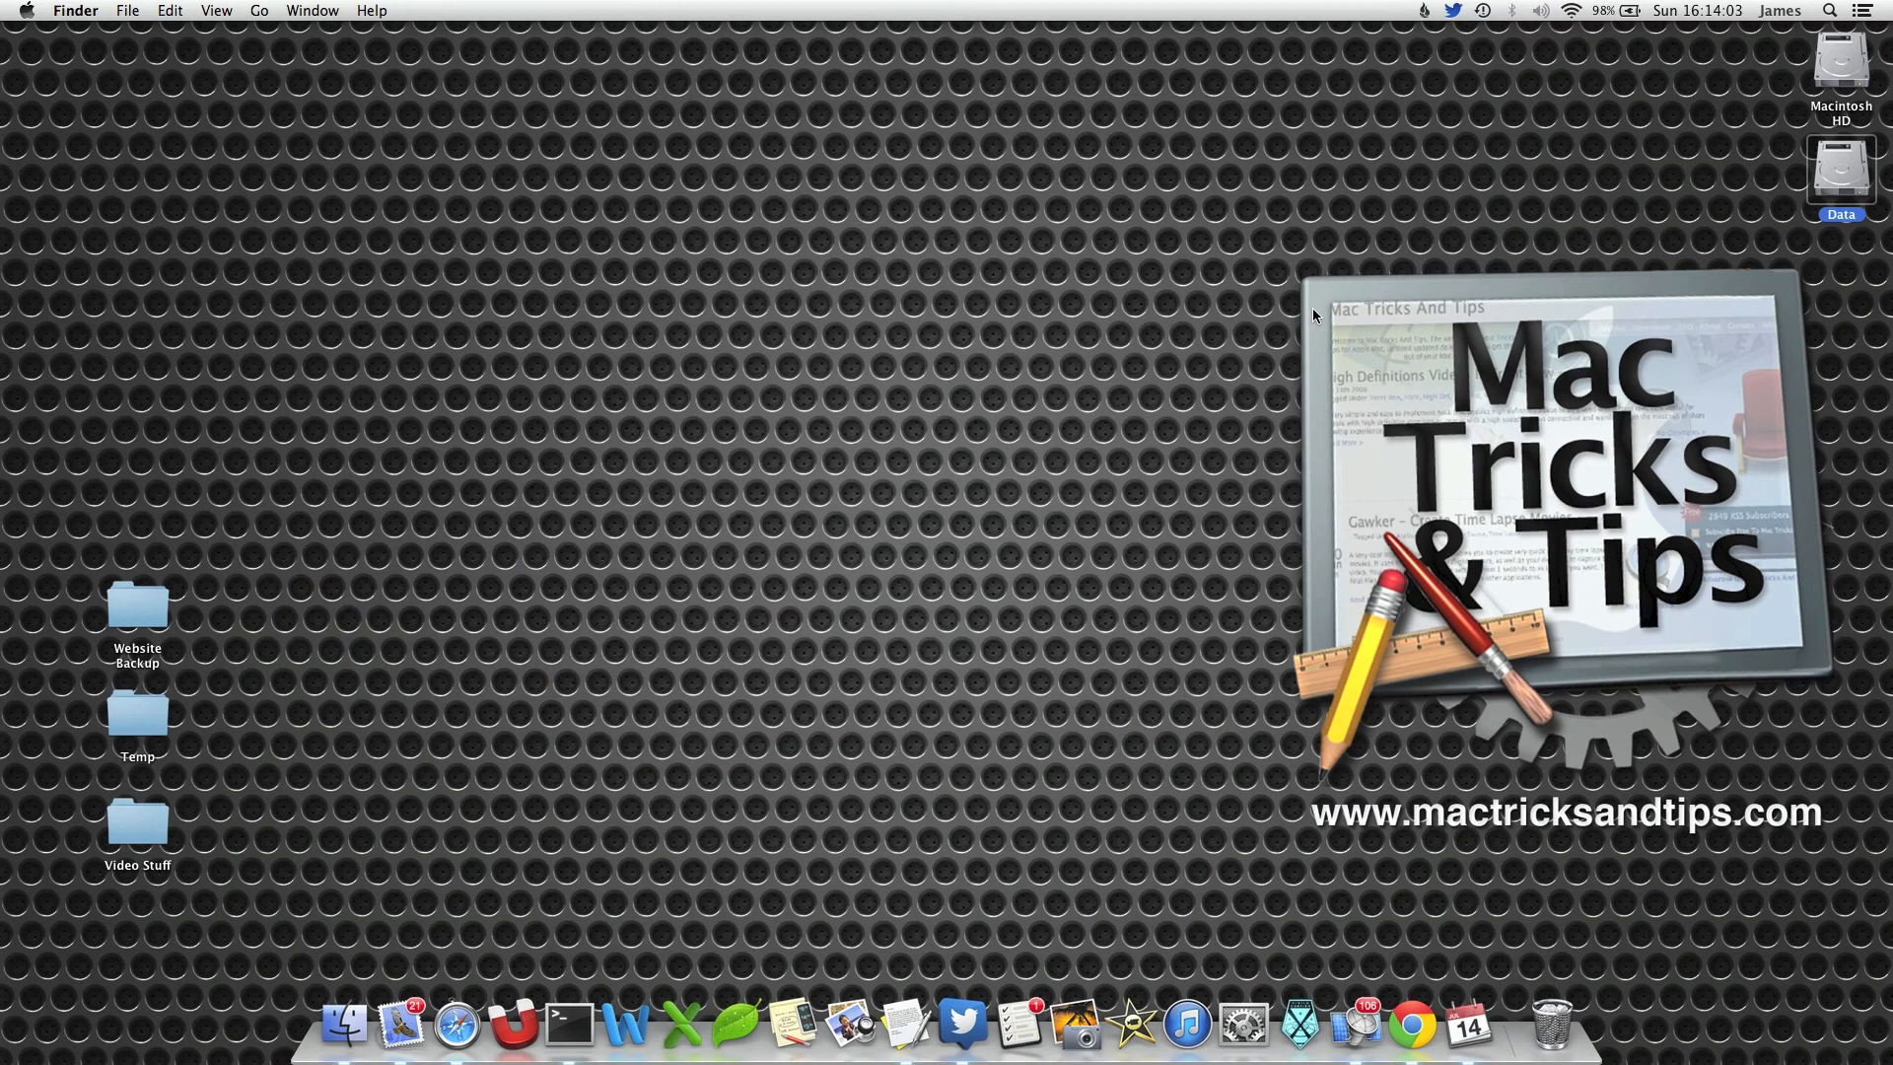
- Turn off Show Alerts and Banners in the Notification Center panel, then close the panel
{"action": "left_click", "coordinate": [1878, 11]}
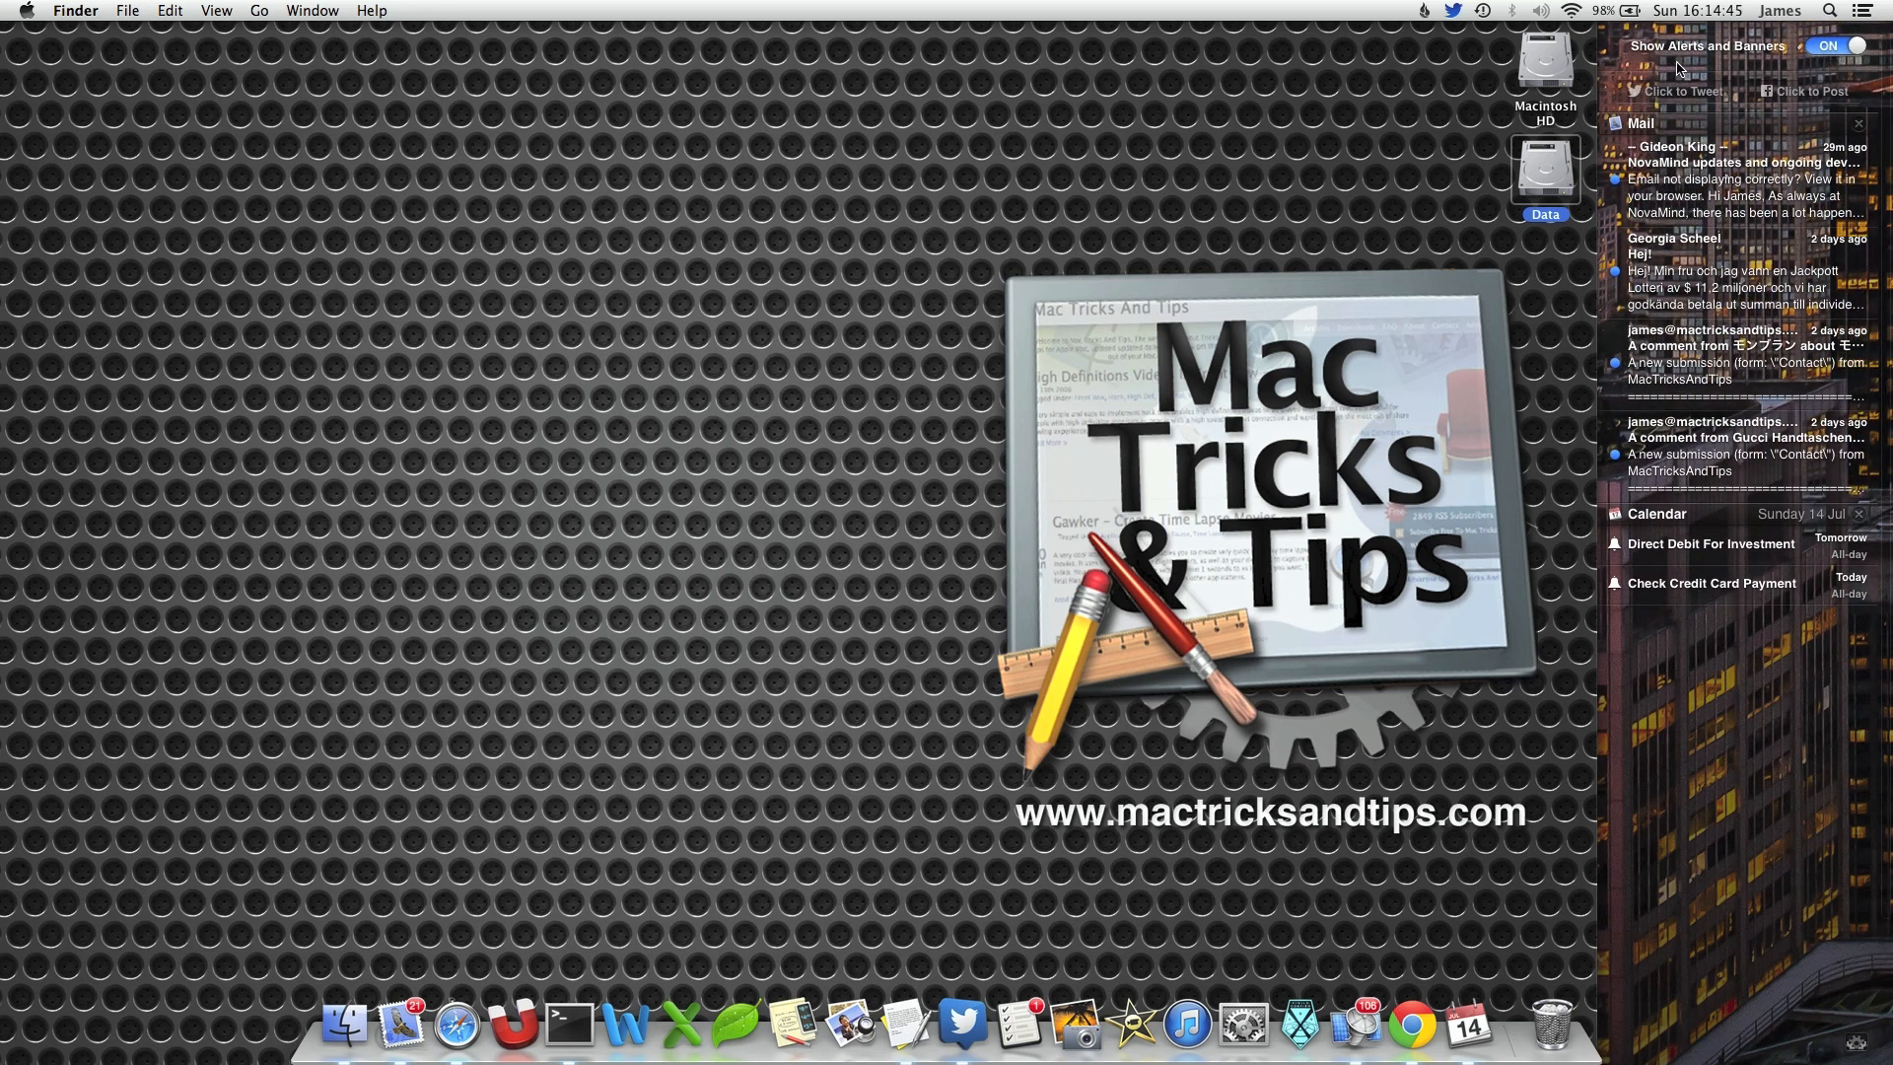
{"action": "left_click", "coordinate": [1833, 46]}
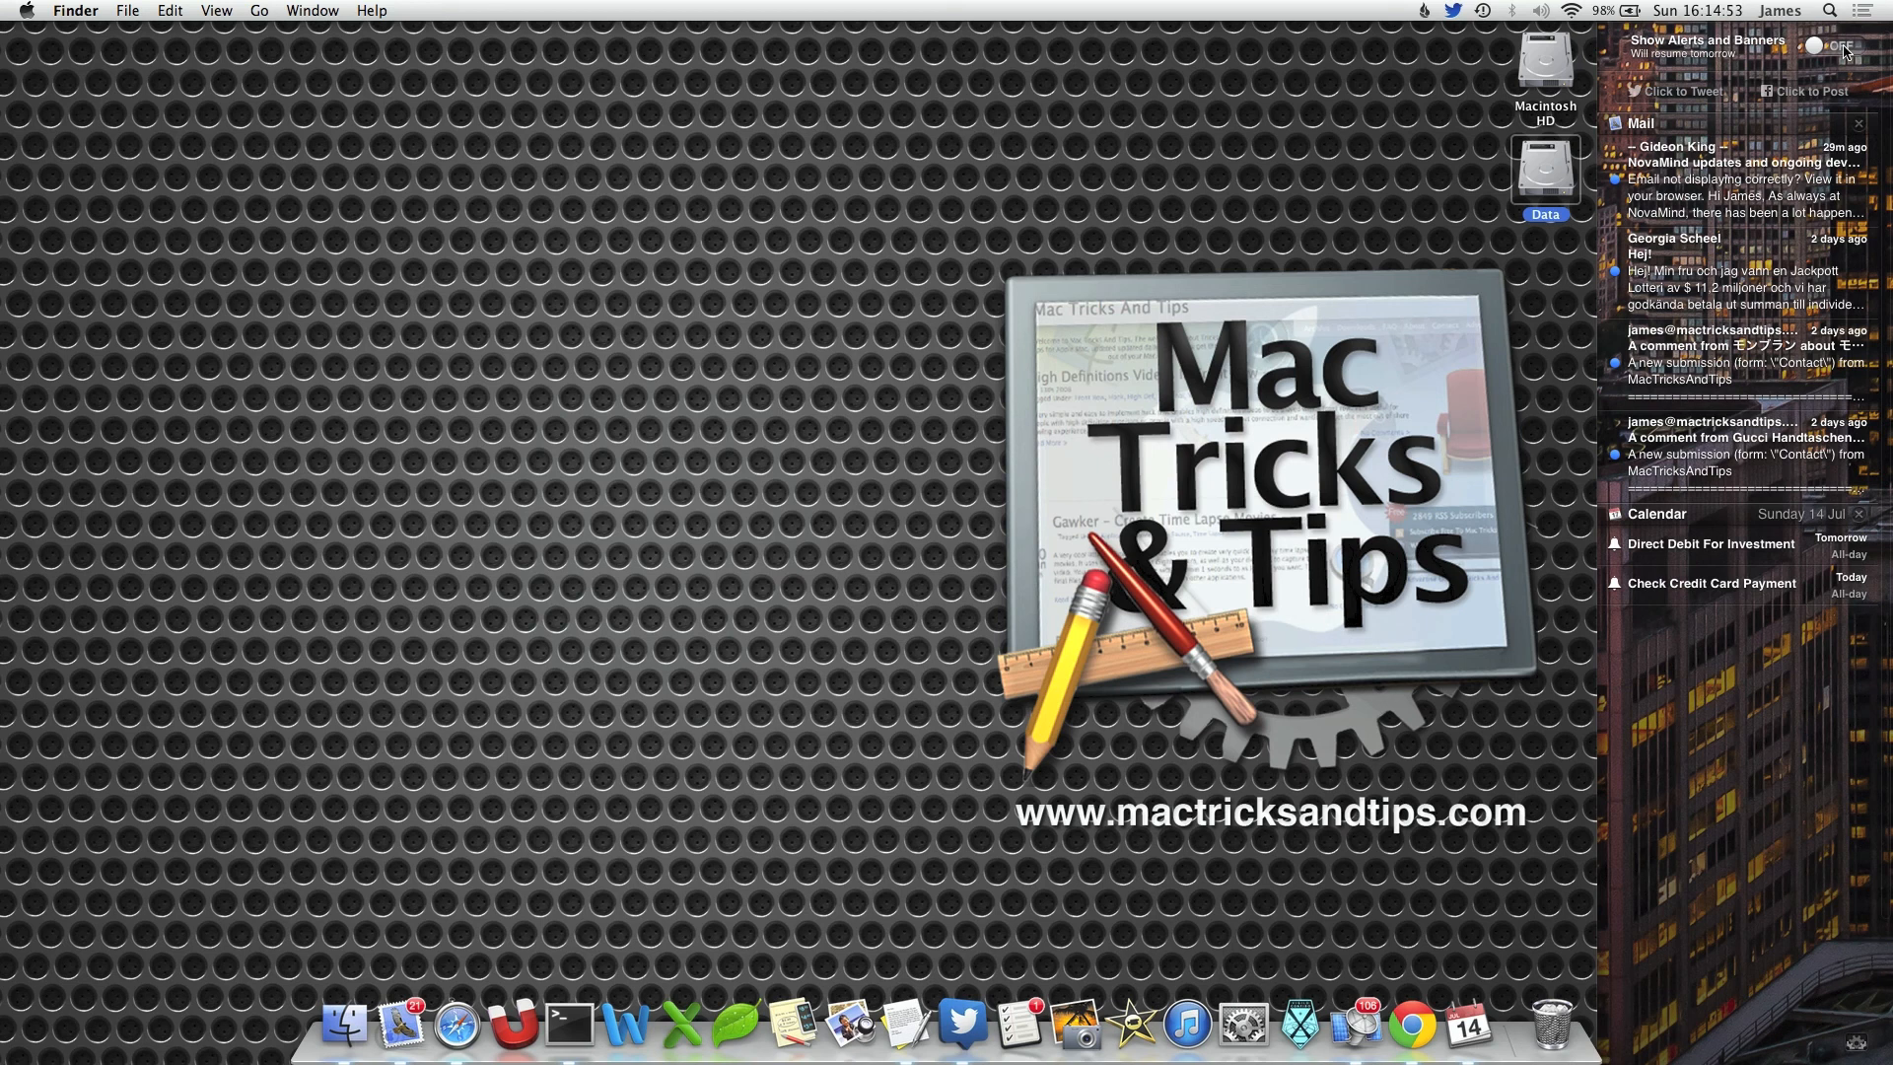
{"action": "left_click", "coordinate": [1862, 11]}
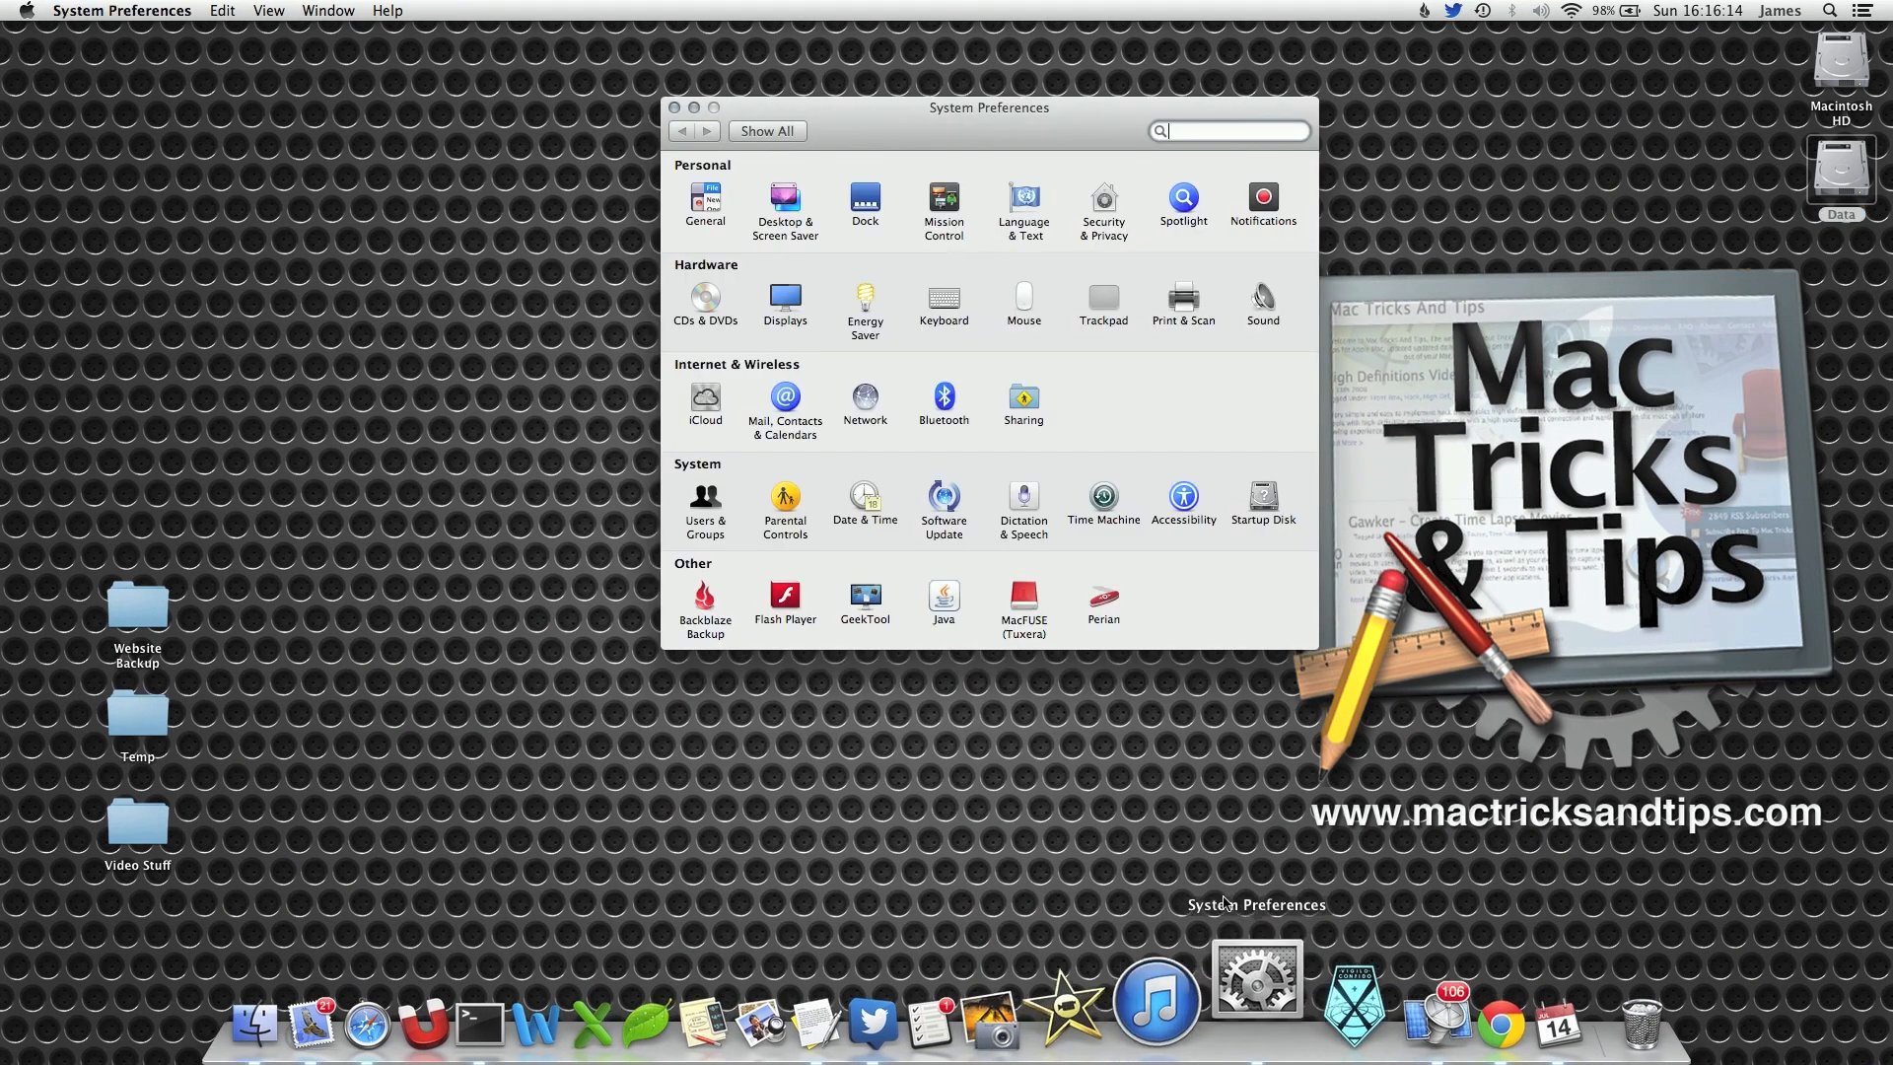
{"action": "mouse_move", "coordinate": [1384, 74]}
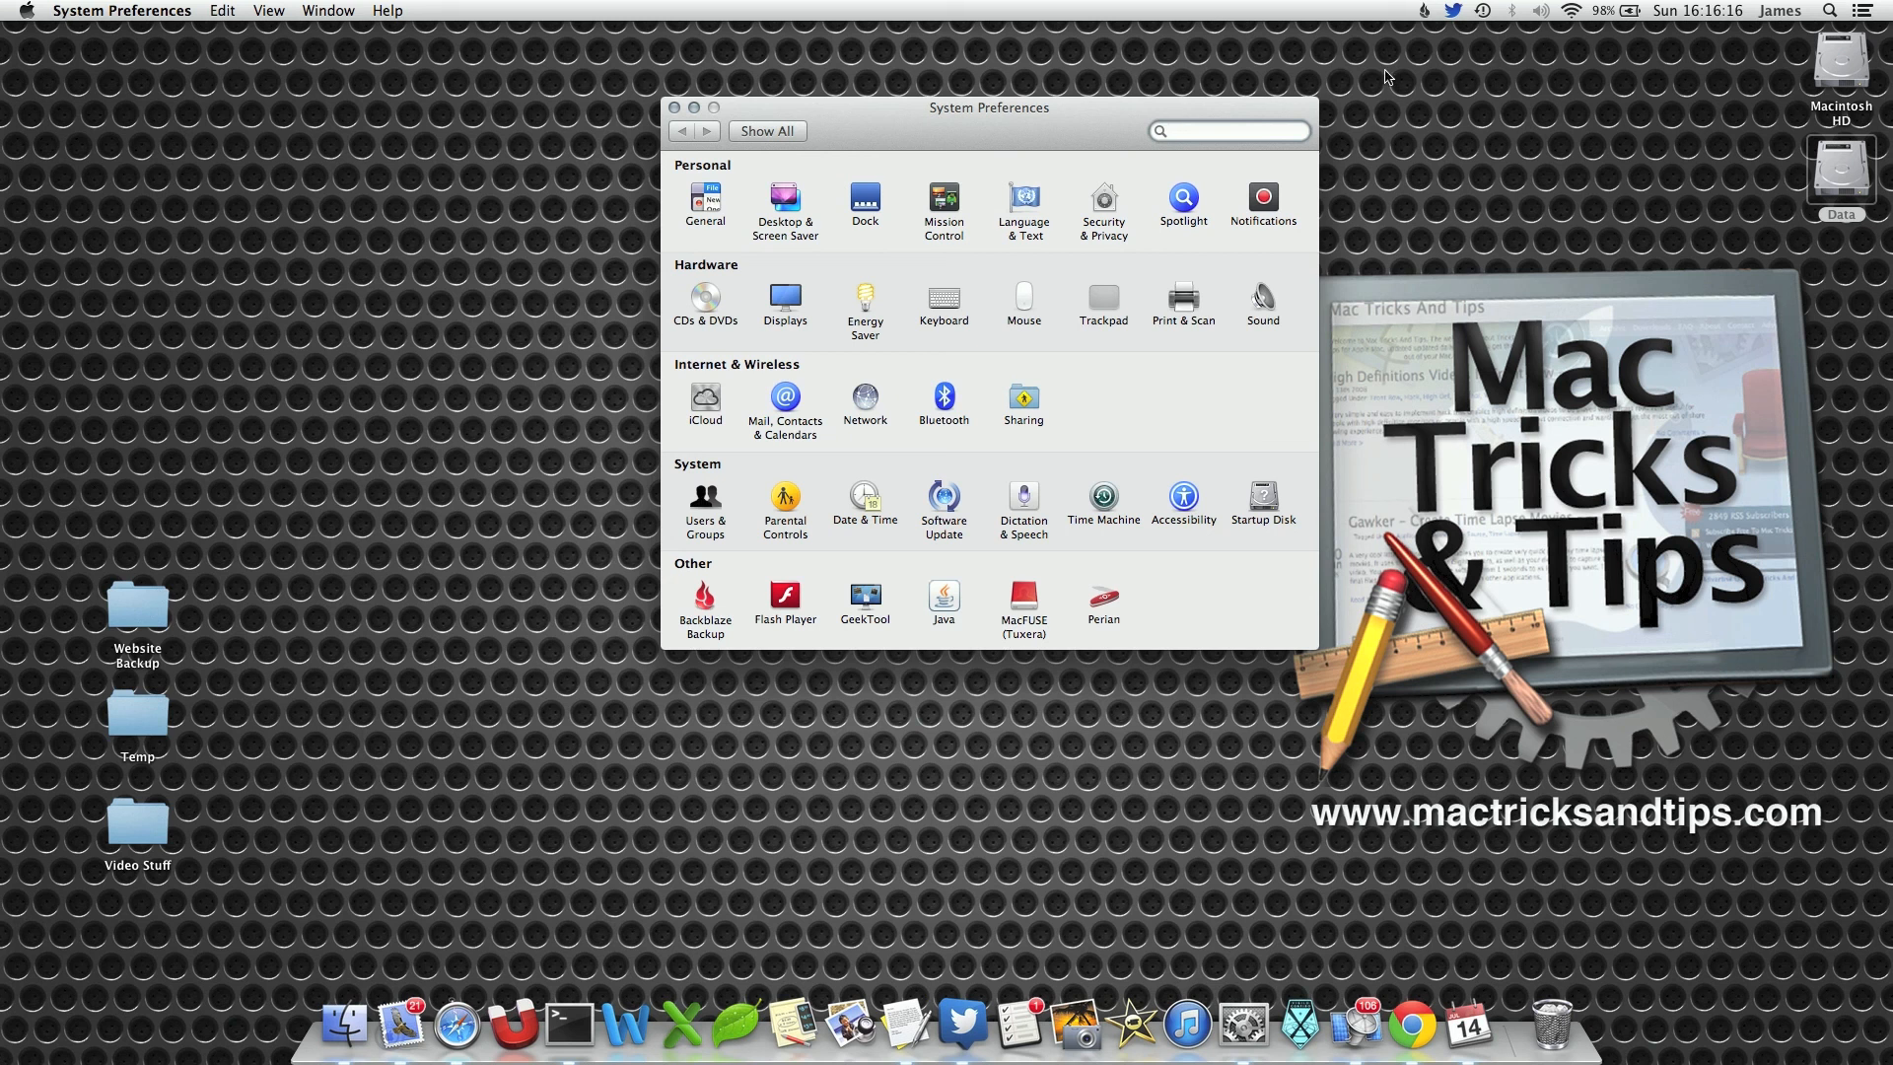
- Open the Notifications pane from the Personal row of System Preferences
{"action": "left_click", "coordinate": [1263, 199]}
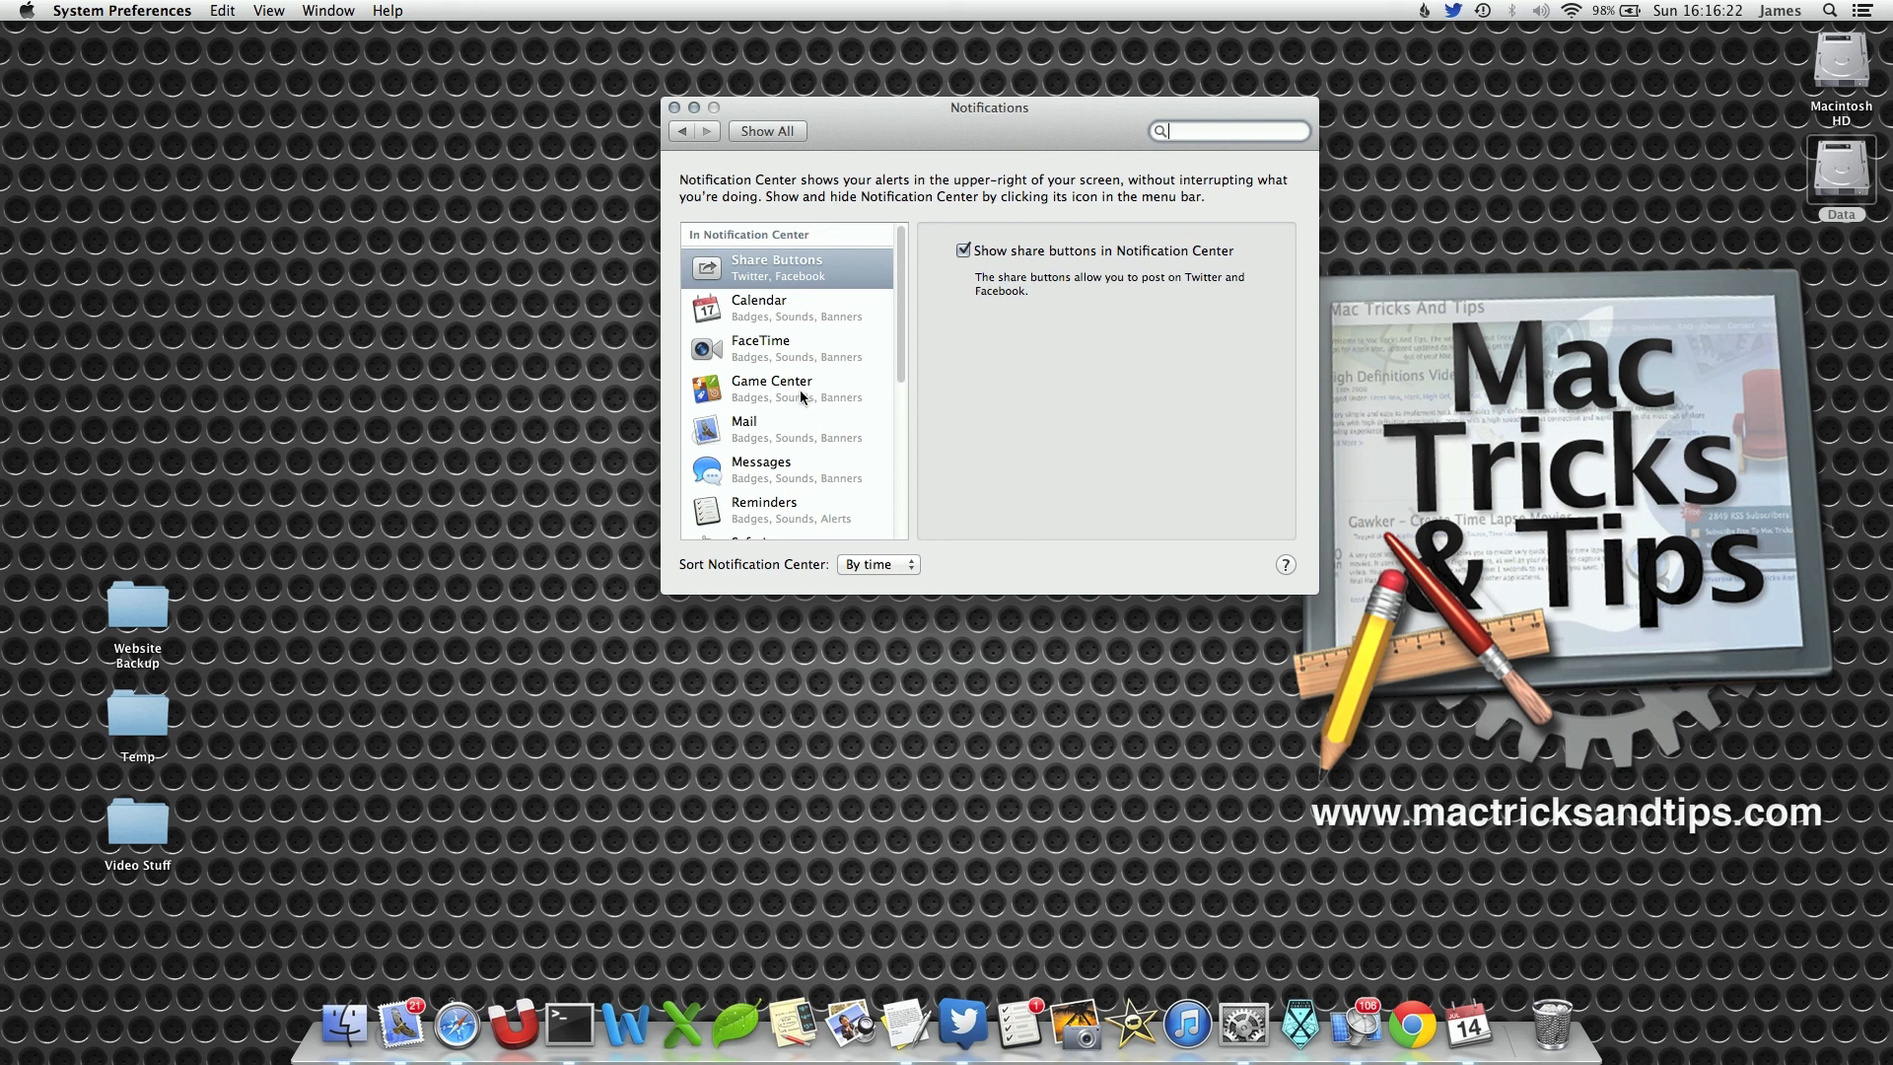
- Select Mail in the Notifications list and switch its alert style to Alerts
{"action": "left_click", "coordinate": [784, 384]}
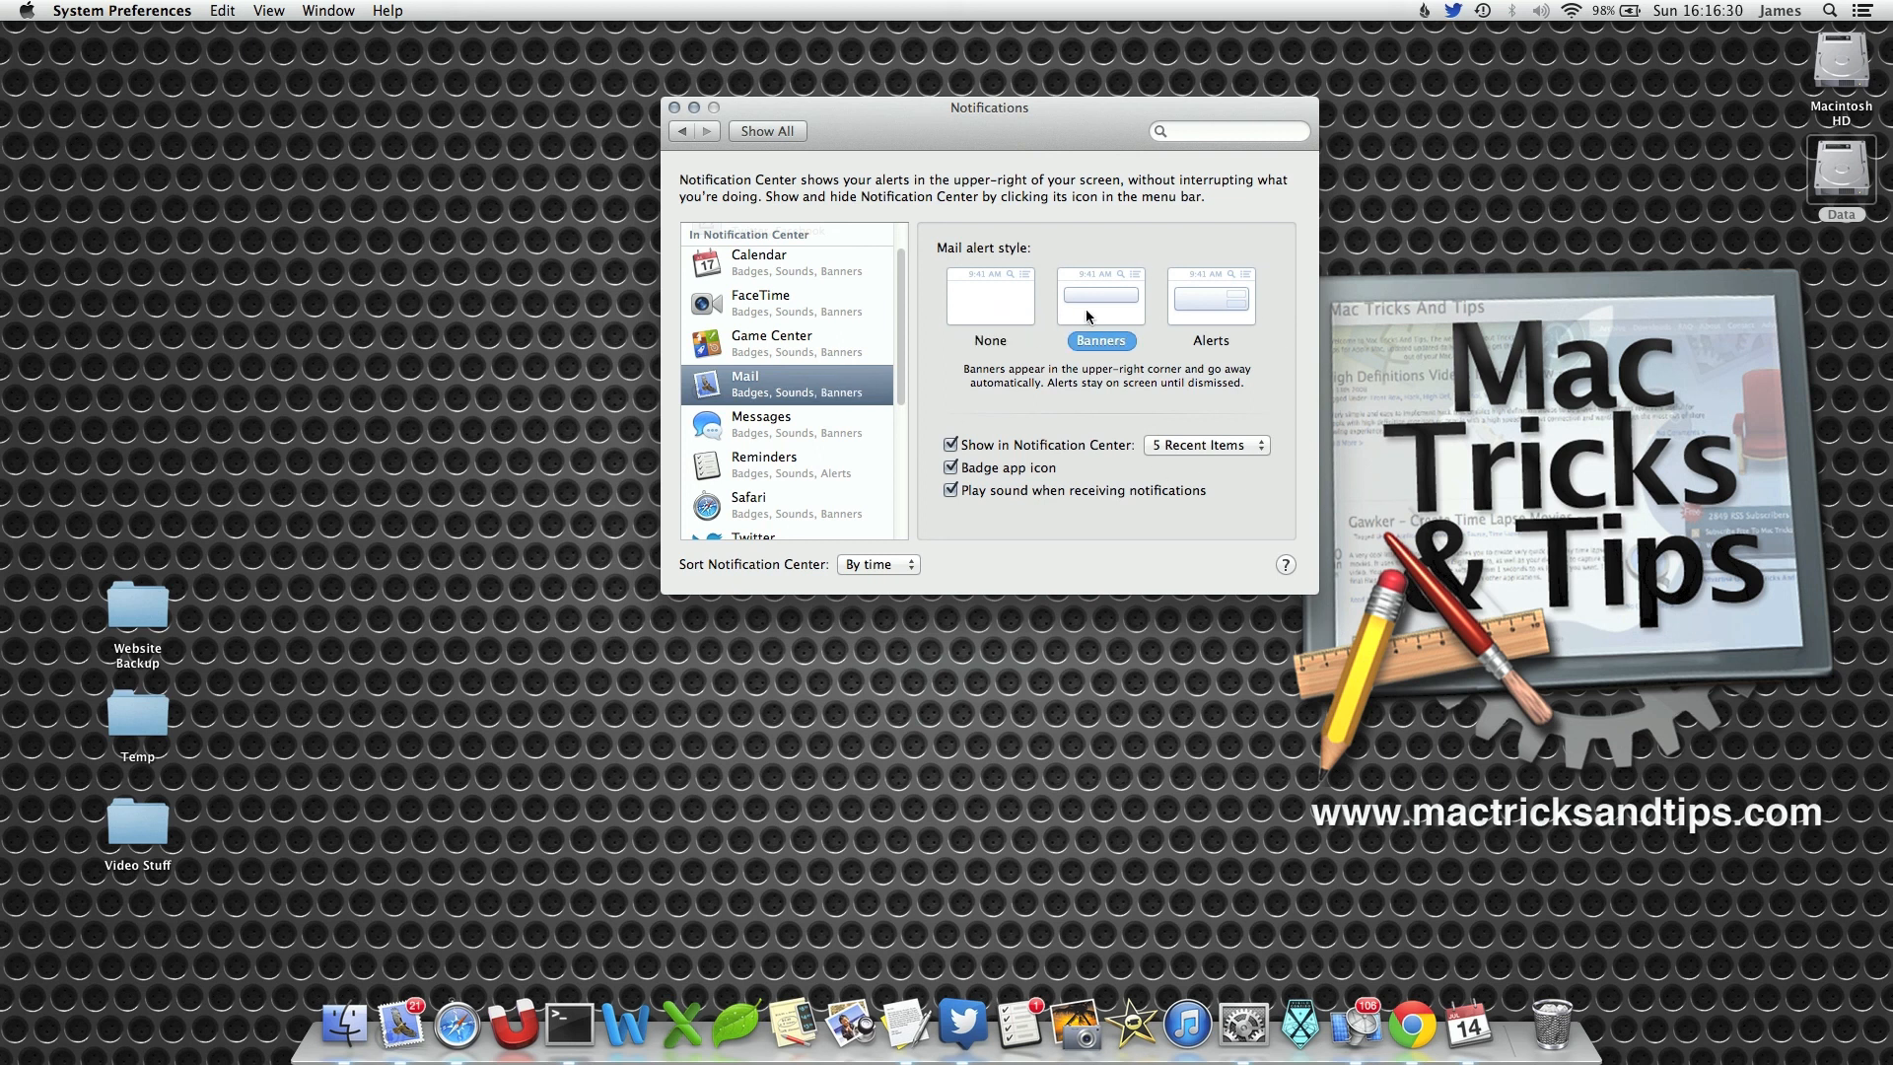
{"action": "left_click", "coordinate": [1209, 295]}
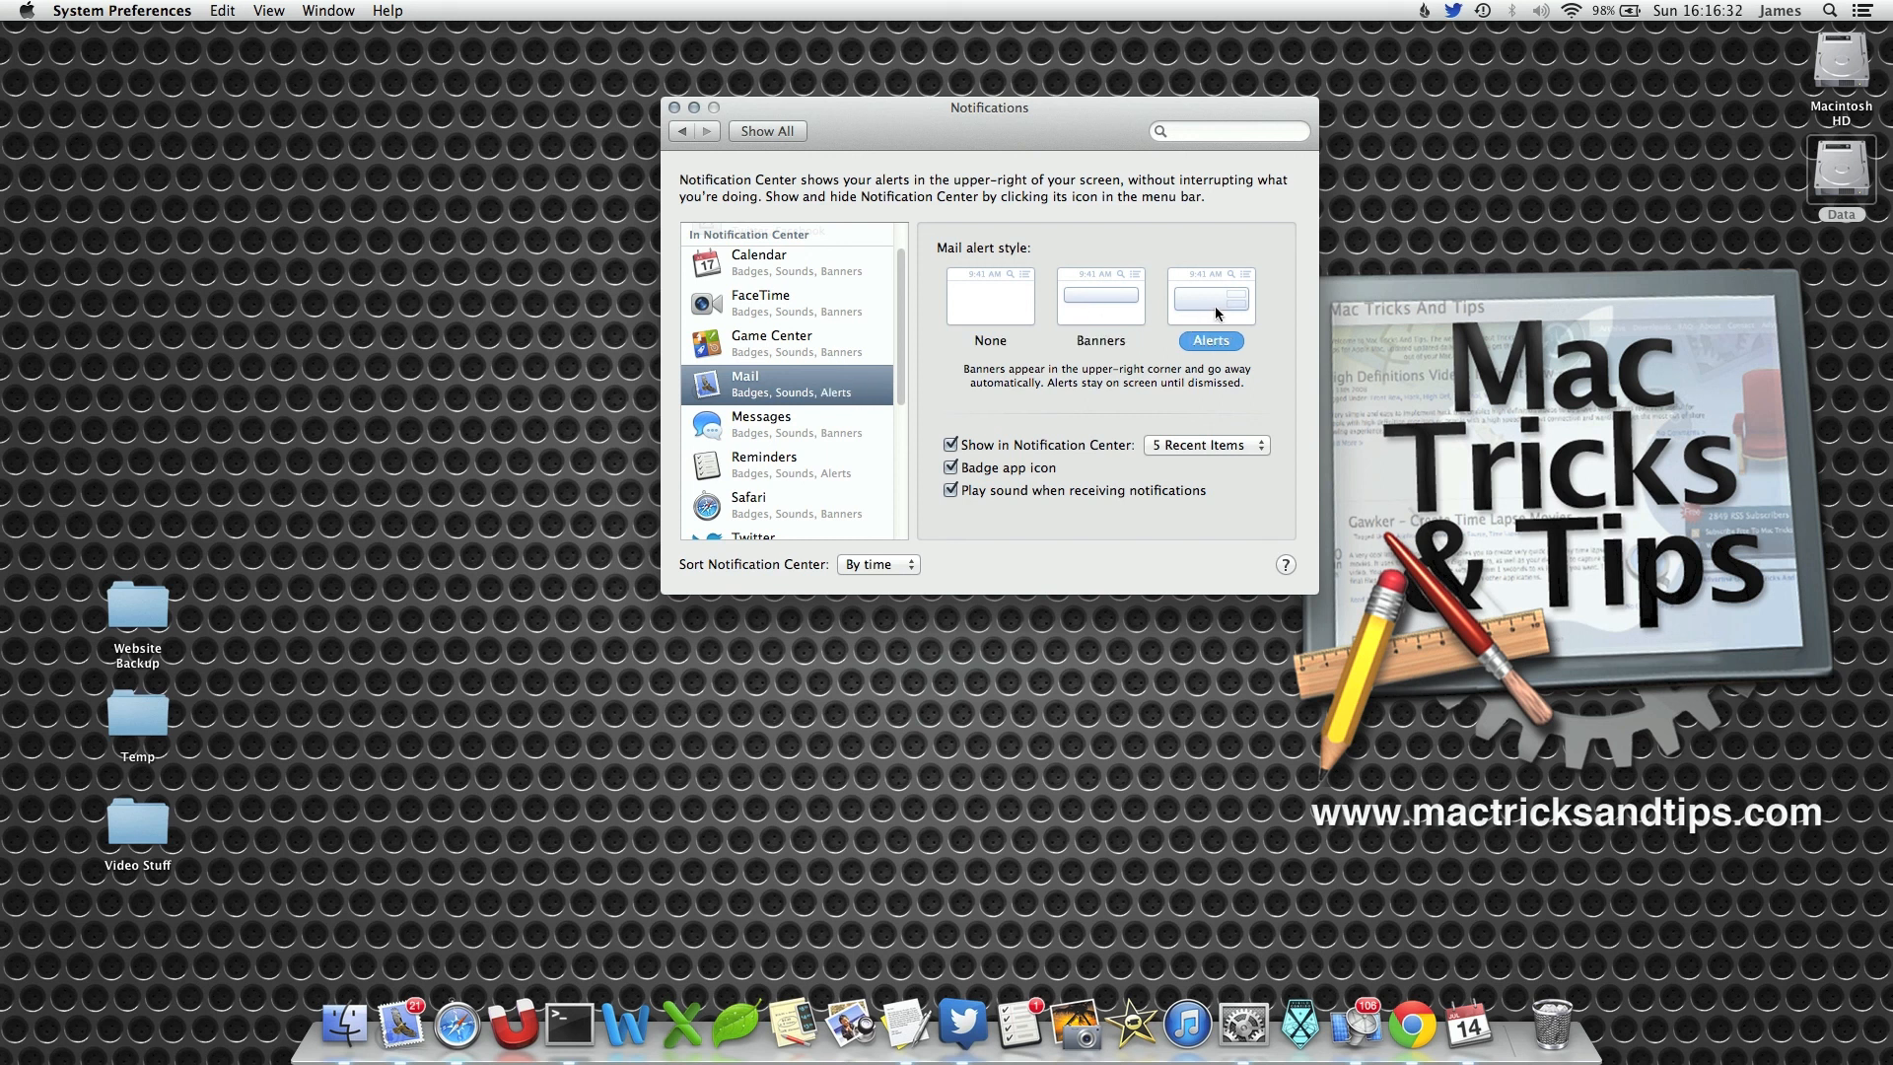
{"action": "mouse_move", "coordinate": [1196, 359]}
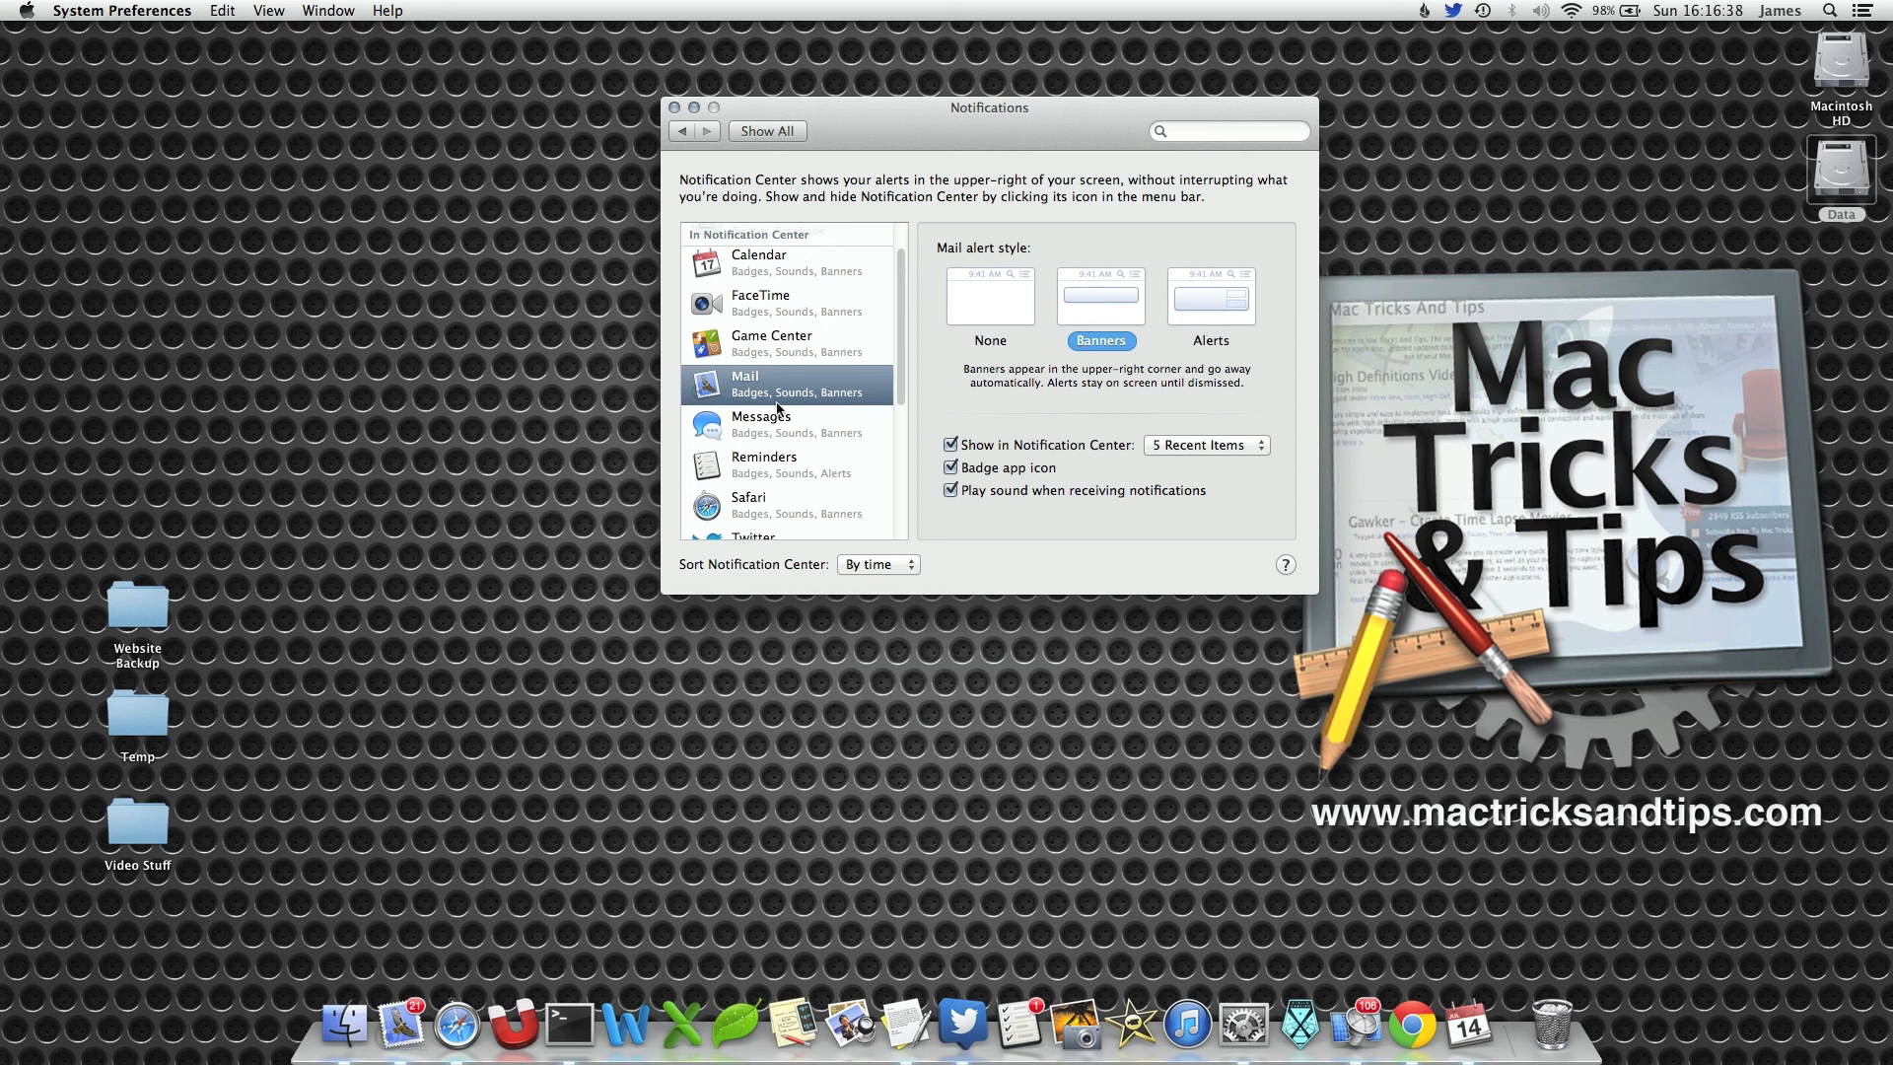
- Select Twitter in the Notifications list and choose the None alert style
{"action": "left_click", "coordinate": [754, 513]}
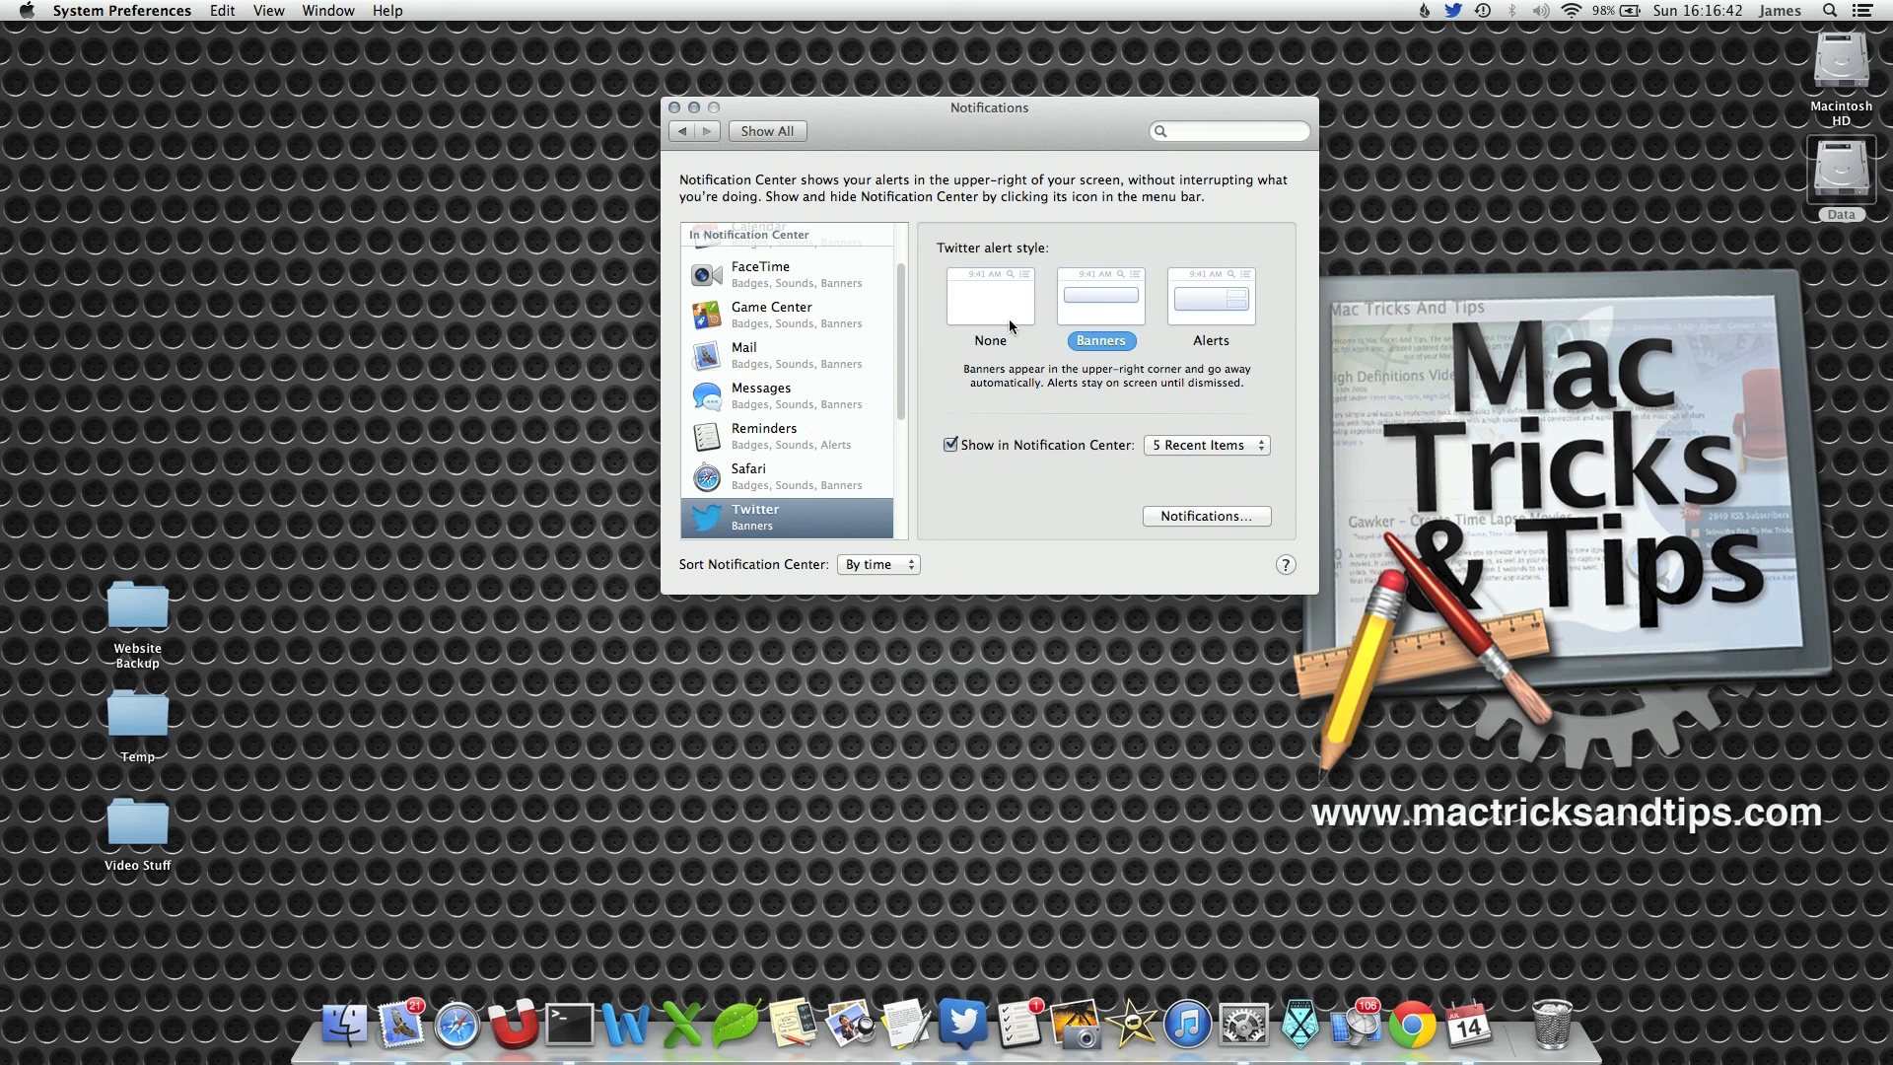
{"action": "left_click", "coordinate": [989, 297]}
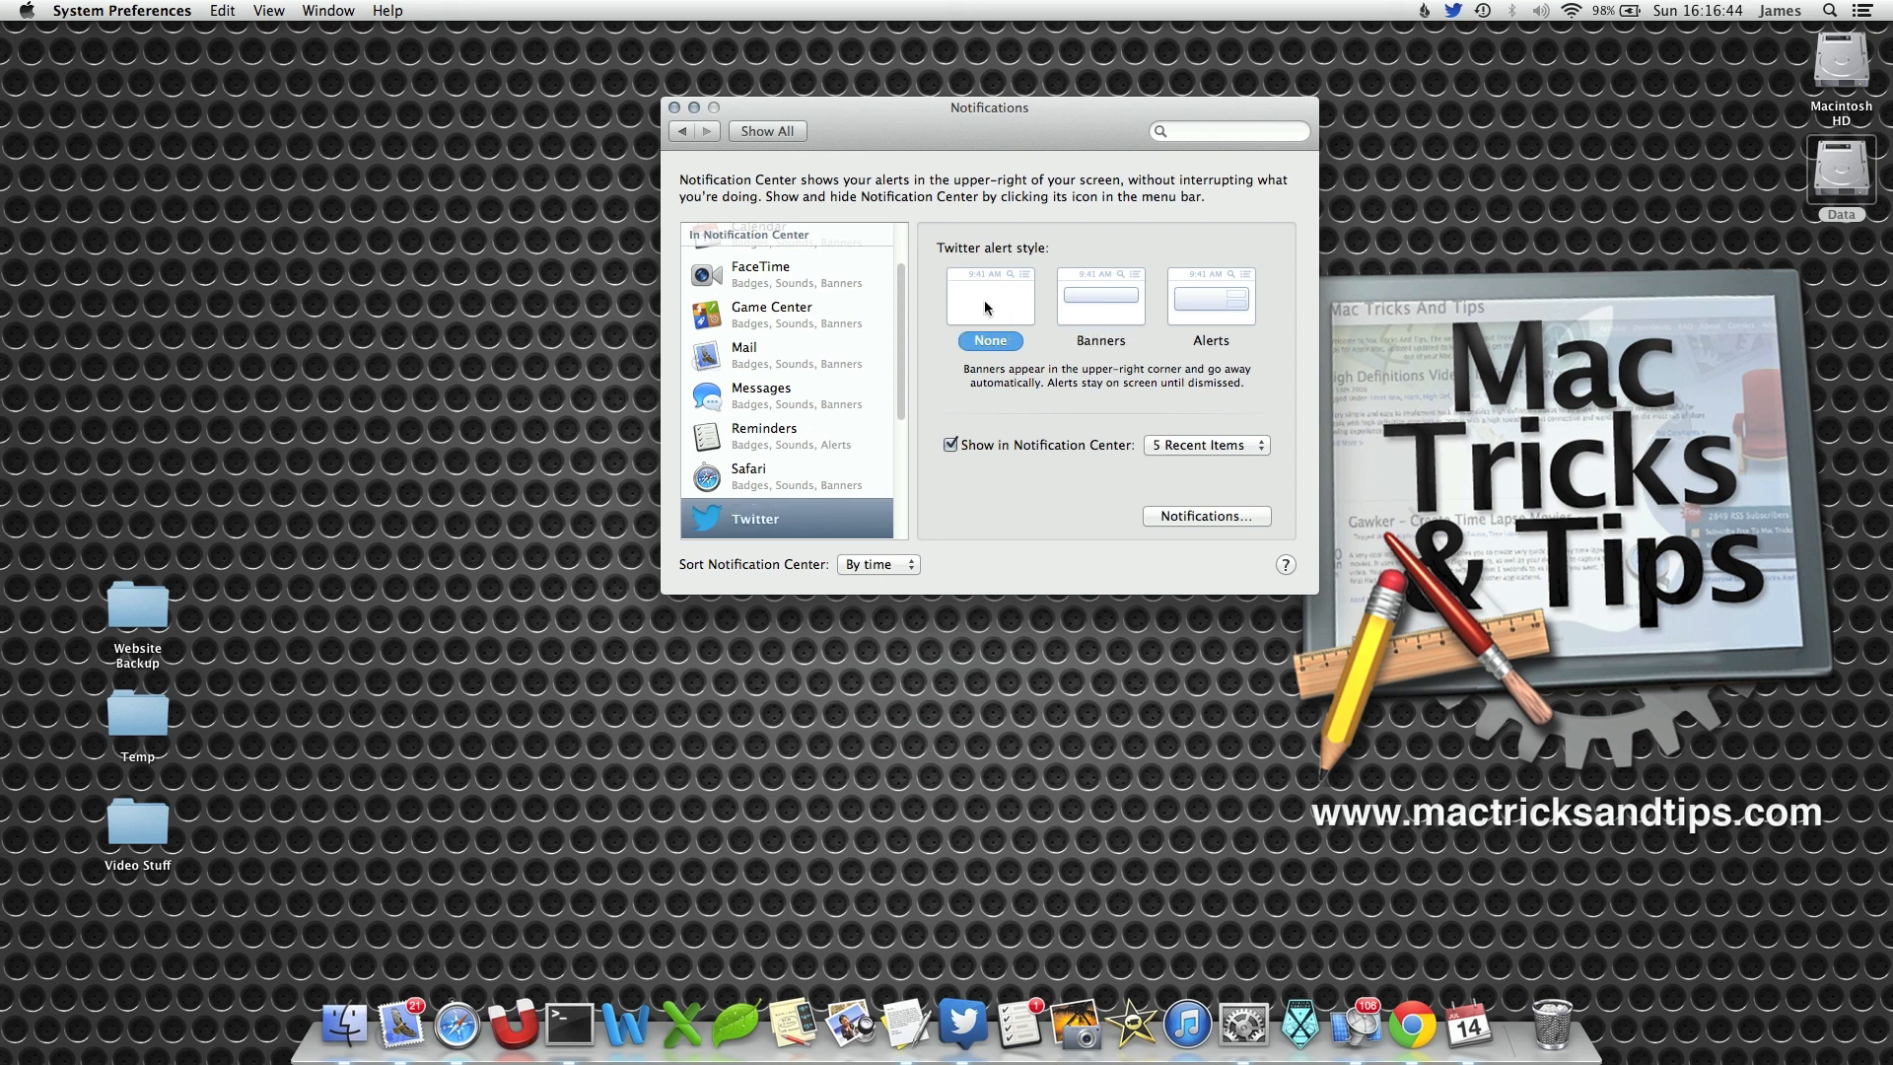
{"action": "scroll", "scroll_direction": "down", "scroll_amount": 3}
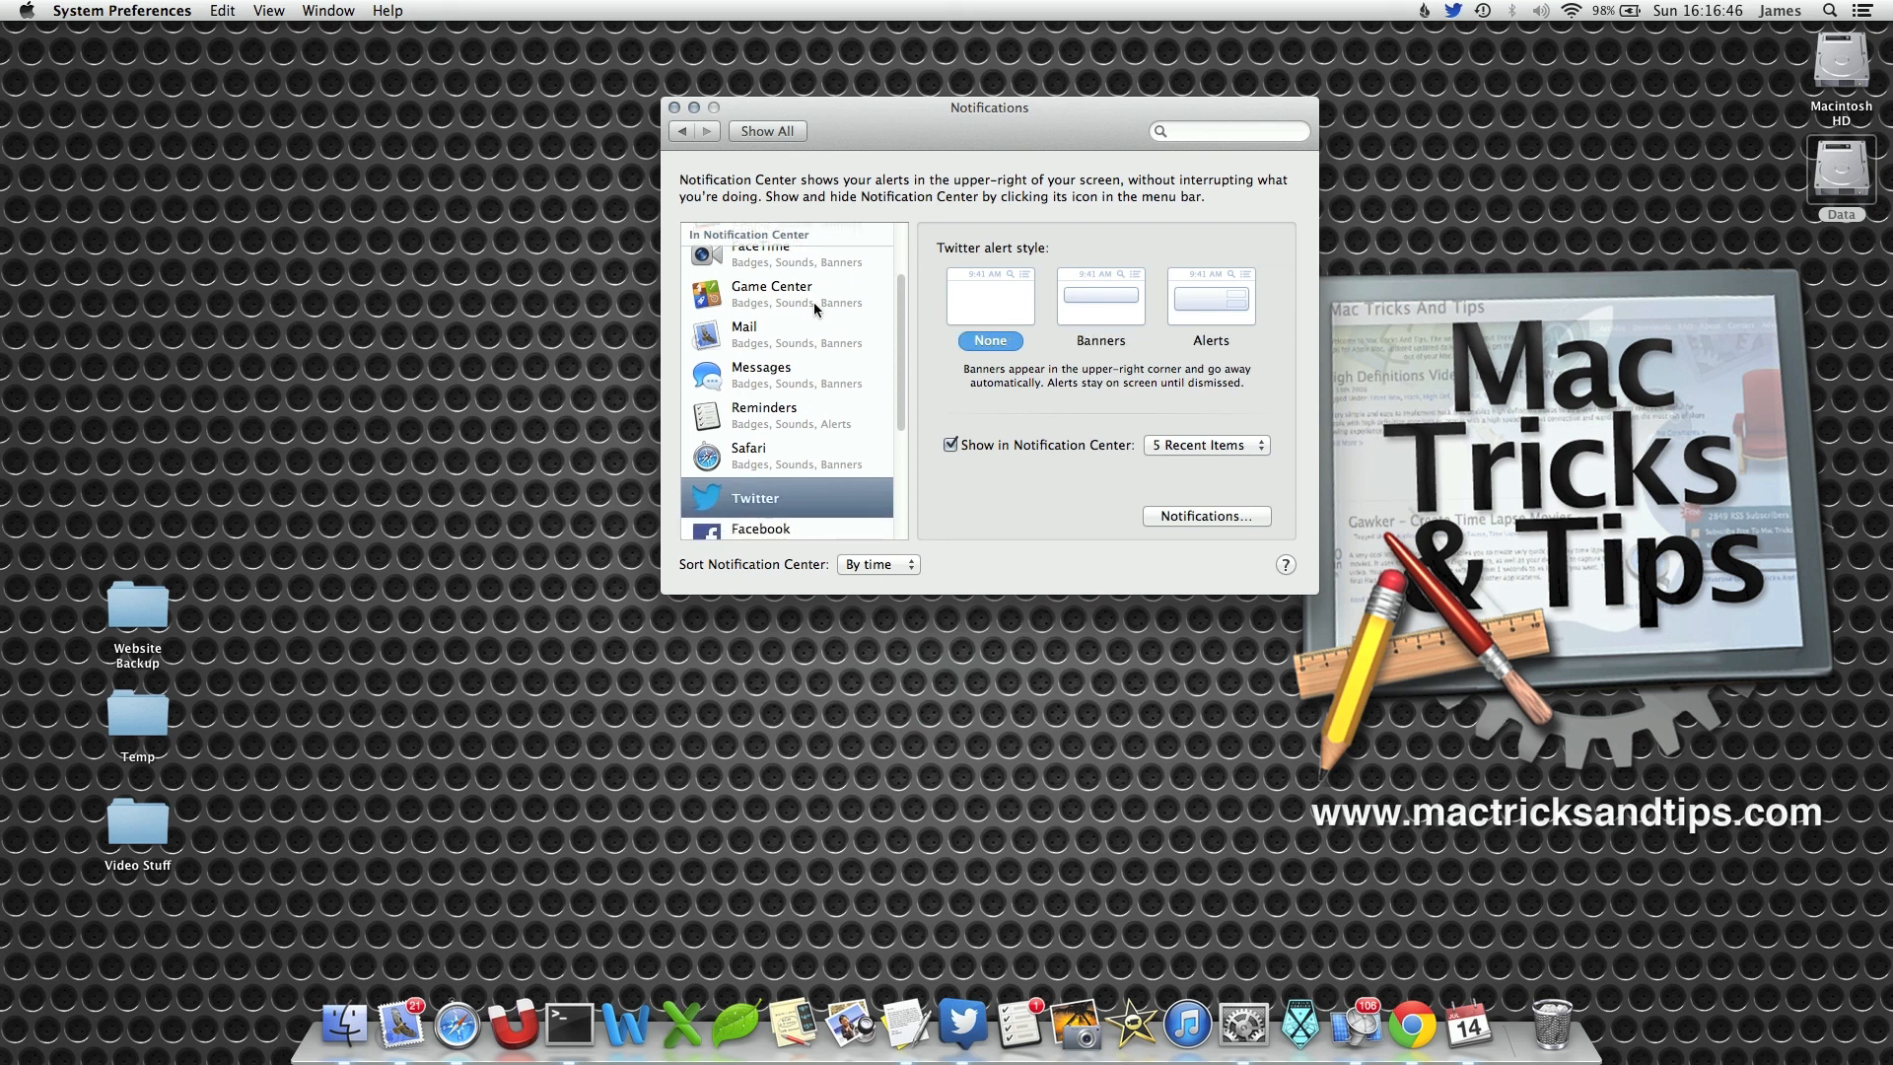